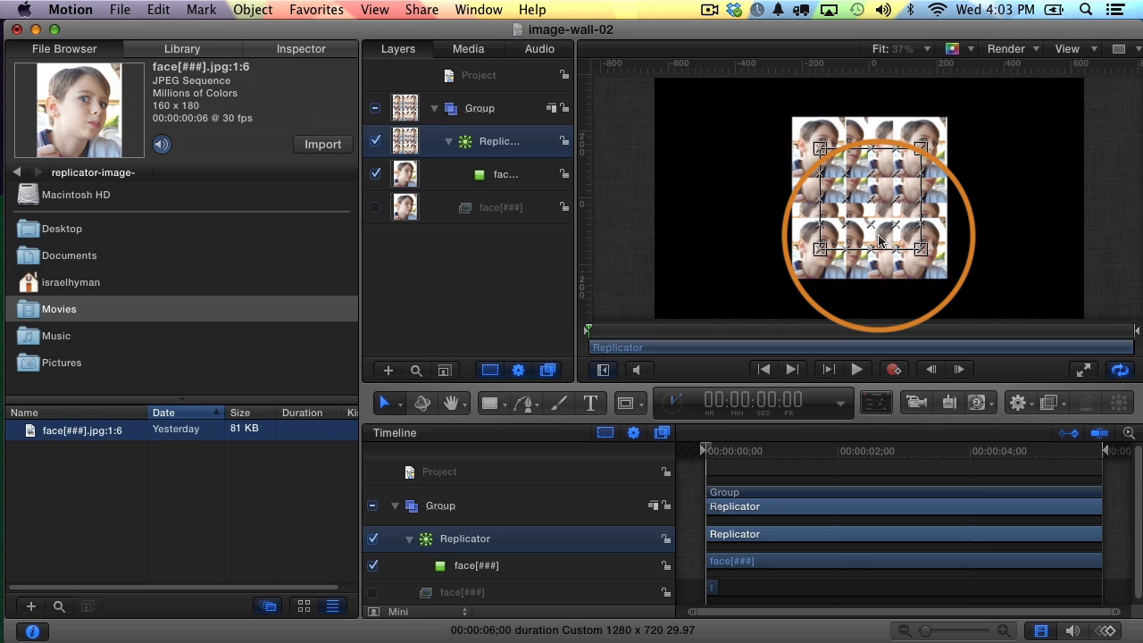
# Step: Show the Replicator Controls (Shape, Arrangement) in the Inspector for the face grid
pyautogui.click(316, 173)
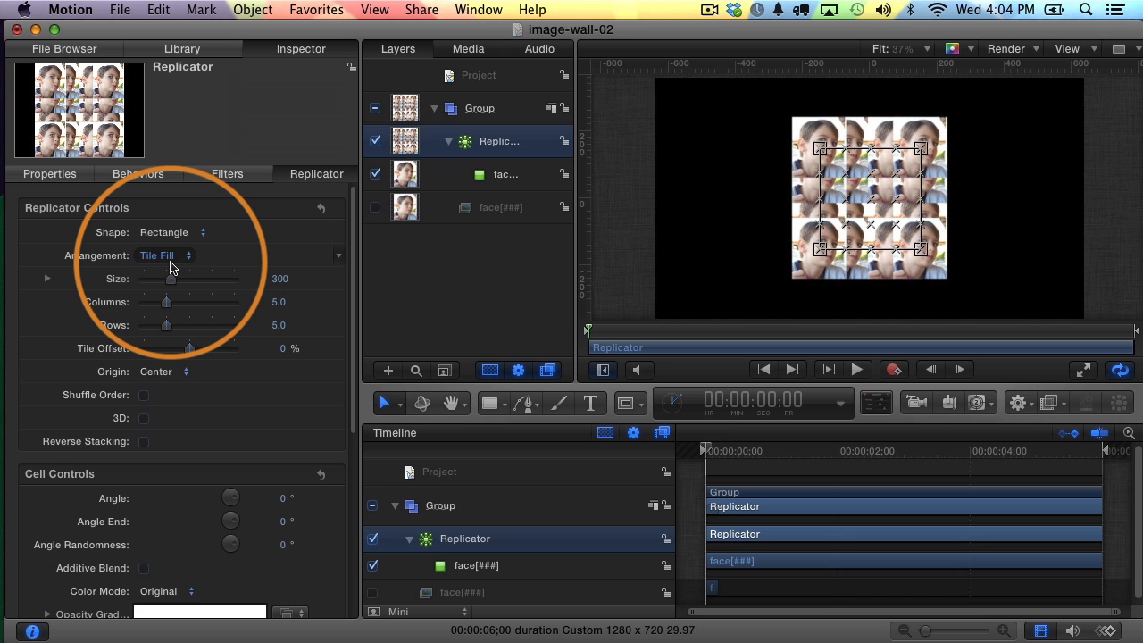
pyautogui.click(46, 279)
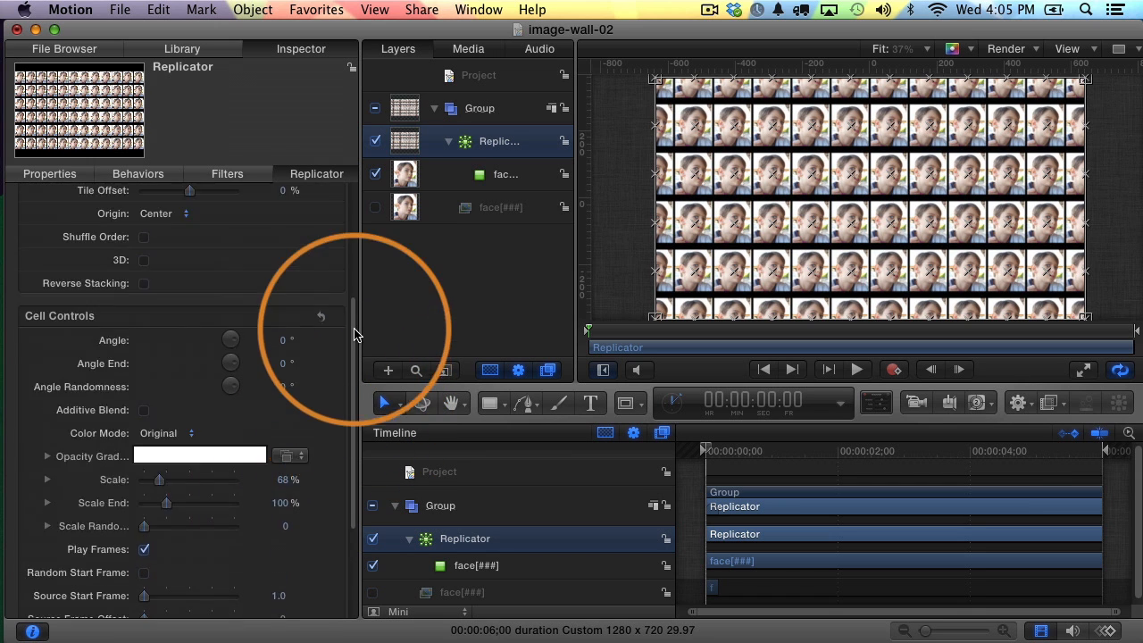
# Step: Enlarge the grid to a 12×6 wall at 1280×640 with smaller cell scale
pyautogui.click(856, 368)
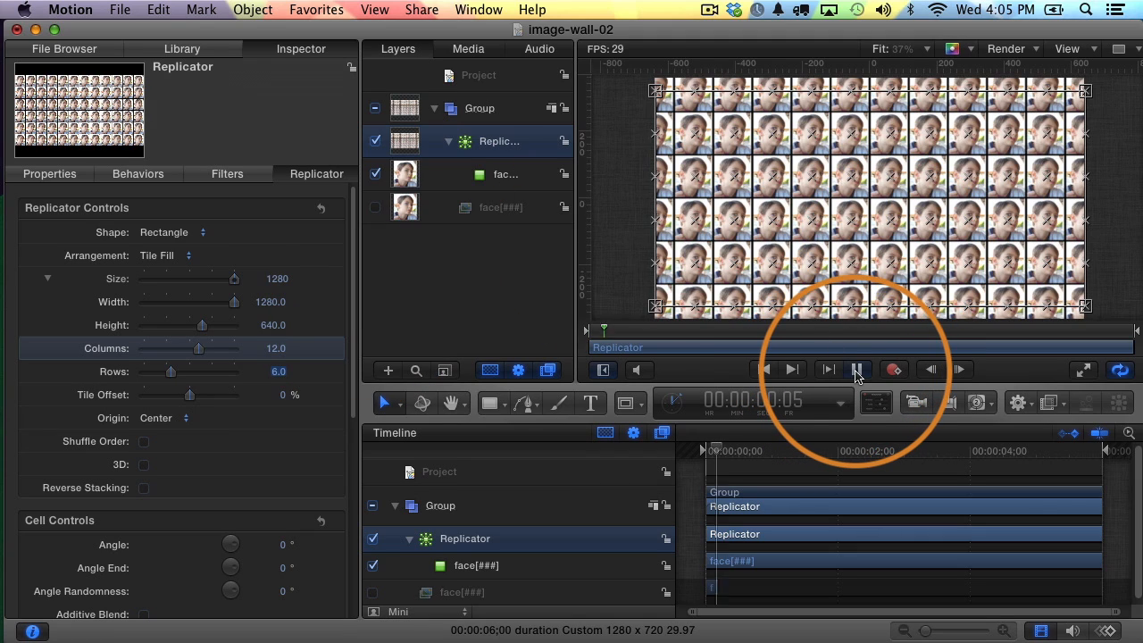
# Step: Start playback of the 12-column, 6-row face wall
pyautogui.click(857, 370)
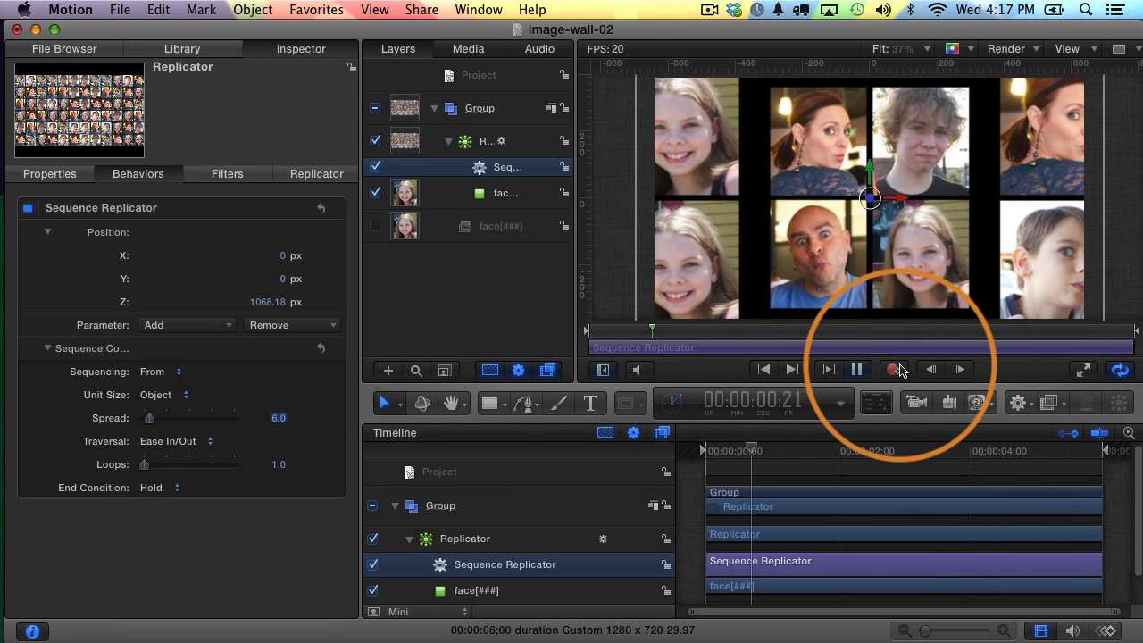
# Step: Add Opacity to the Sequence Replicator and set it to 0% so faces fade in
pyautogui.click(855, 368)
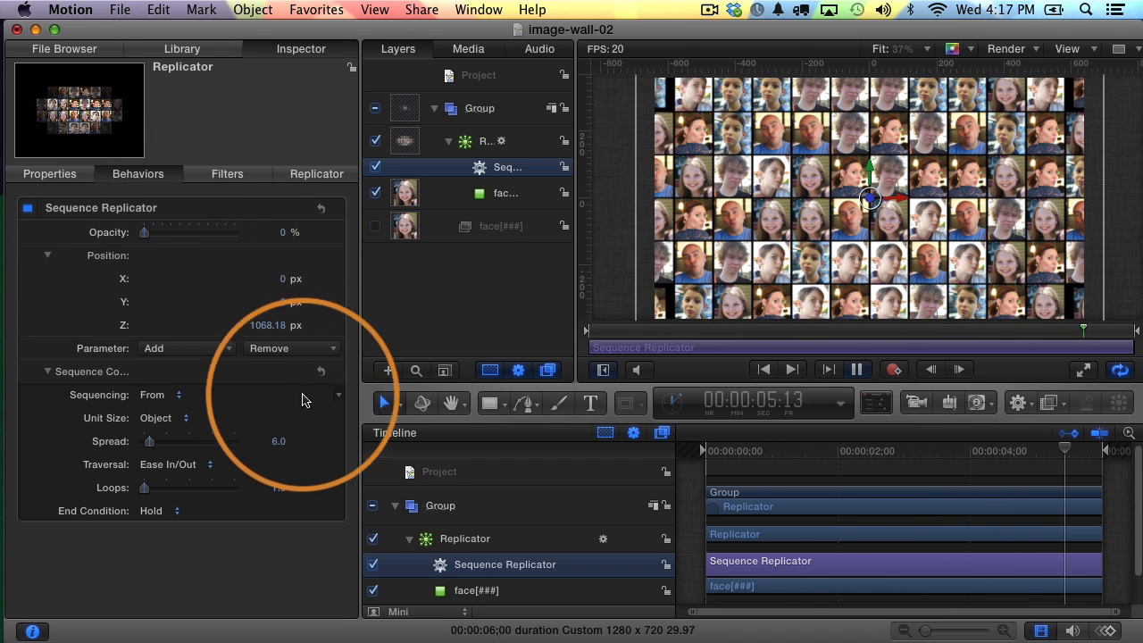
pyautogui.click(316, 173)
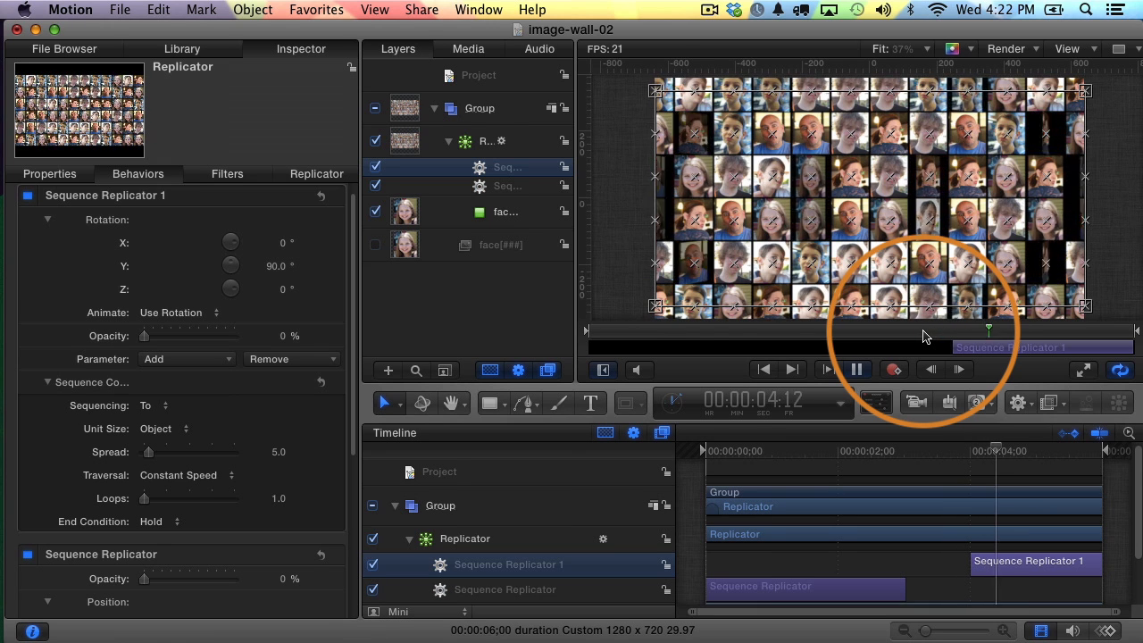
# Step: Enable Shuffle Order on the replicator so faces animate in random order
pyautogui.click(316, 174)
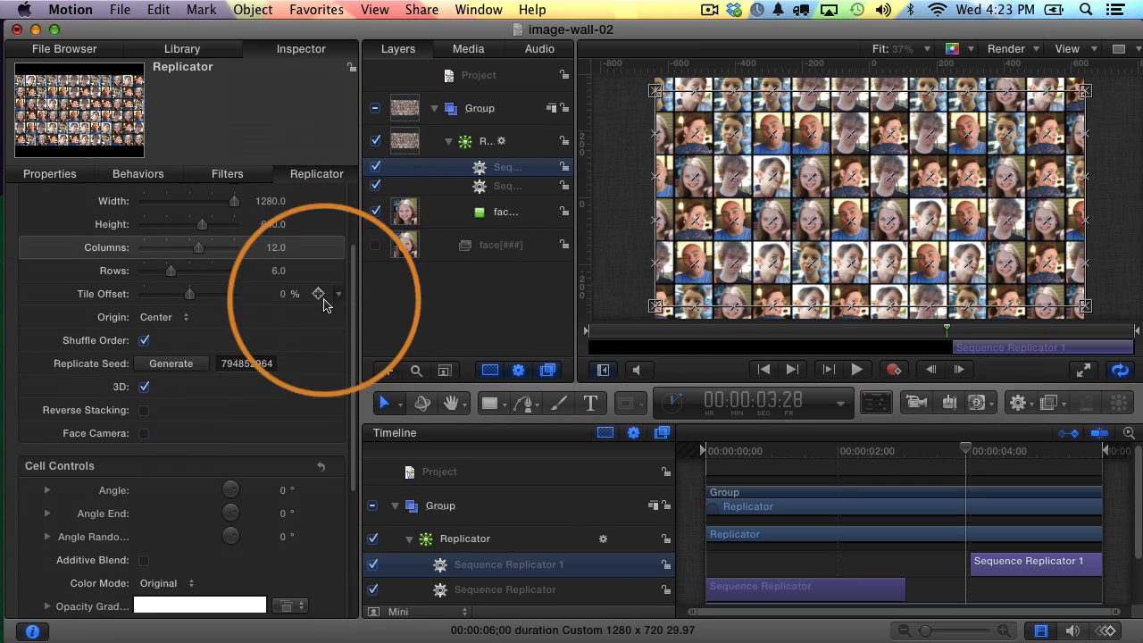